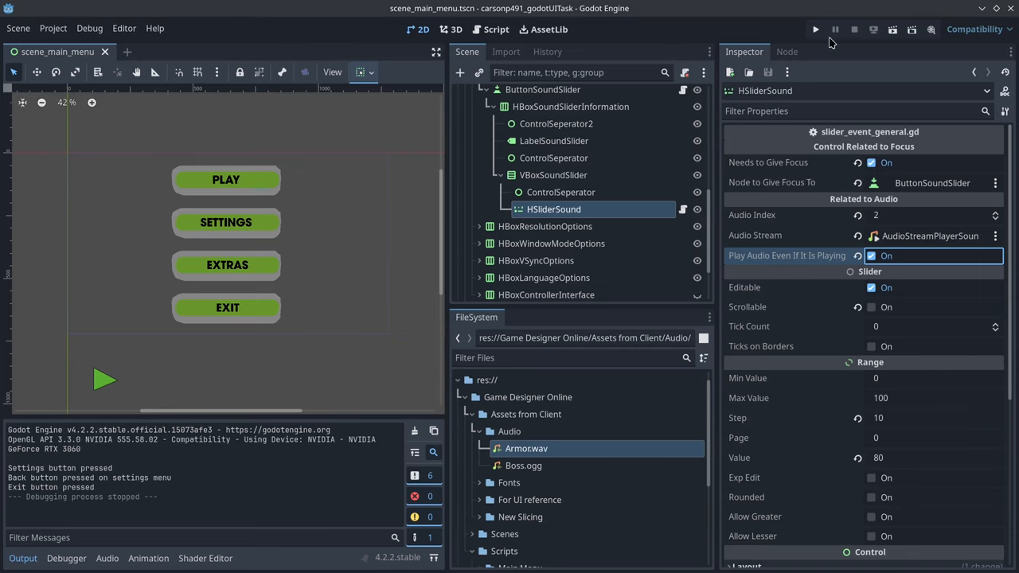
- Launch the project with Run Project (F5) so the main menu appears in a debug window
{"action": "left_click", "coordinate": [815, 28]}
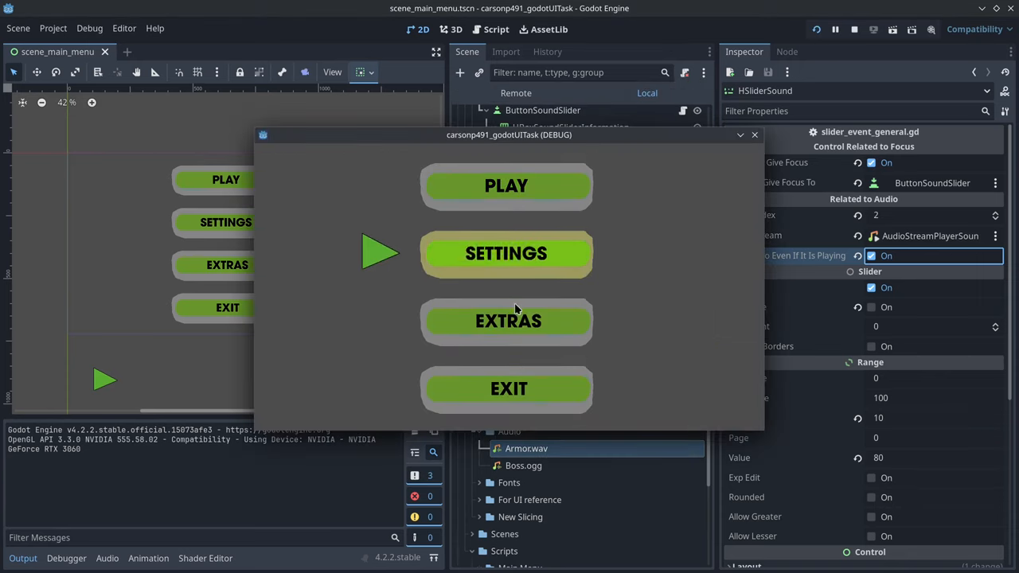
{"action": "mouse_move", "coordinate": [533, 305]}
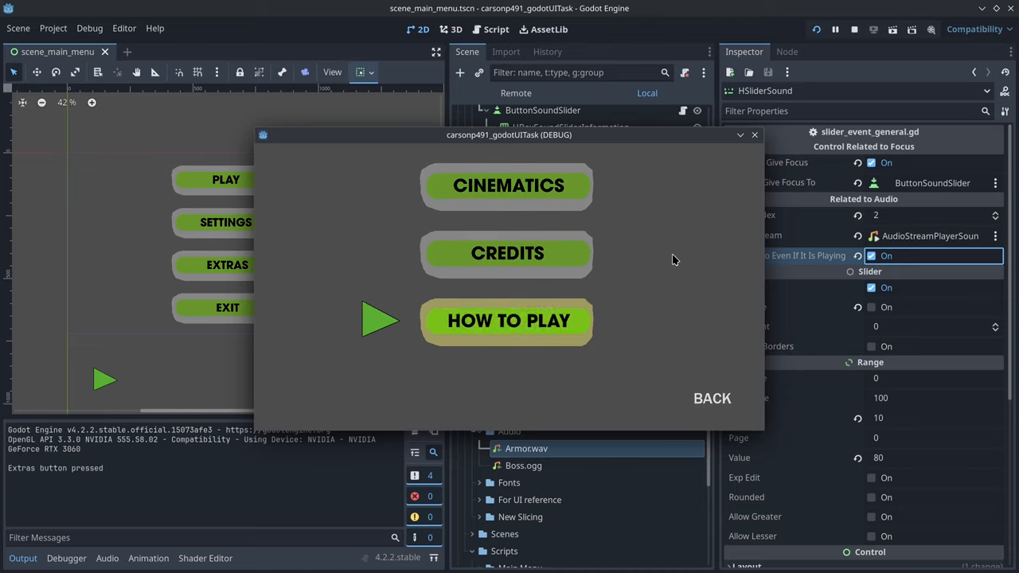
- Back out of Extras and of the Easy/Normal/Hard difficulty menu to the main menu
{"action": "left_click", "coordinate": [710, 398]}
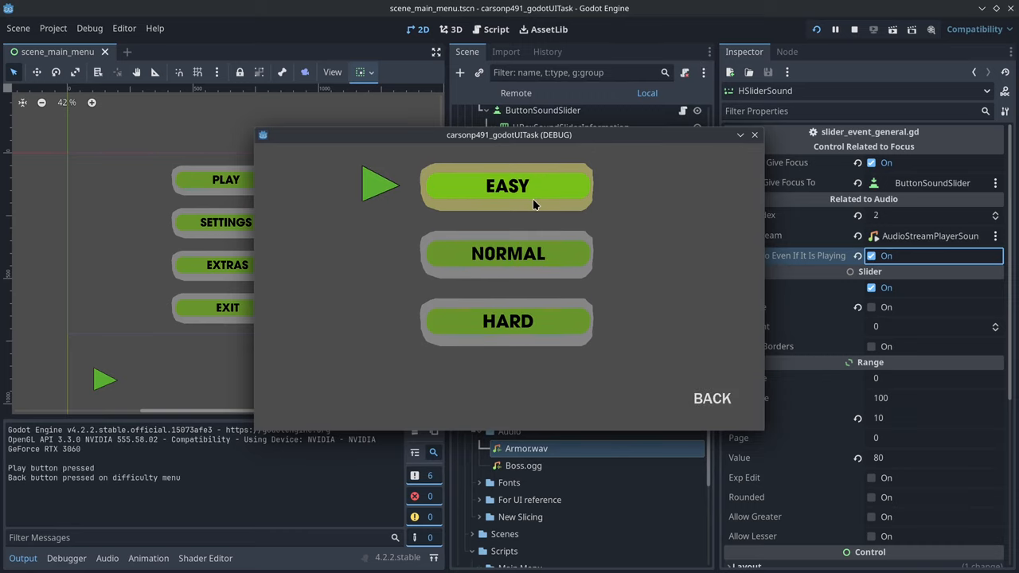
{"action": "left_click", "coordinate": [712, 398]}
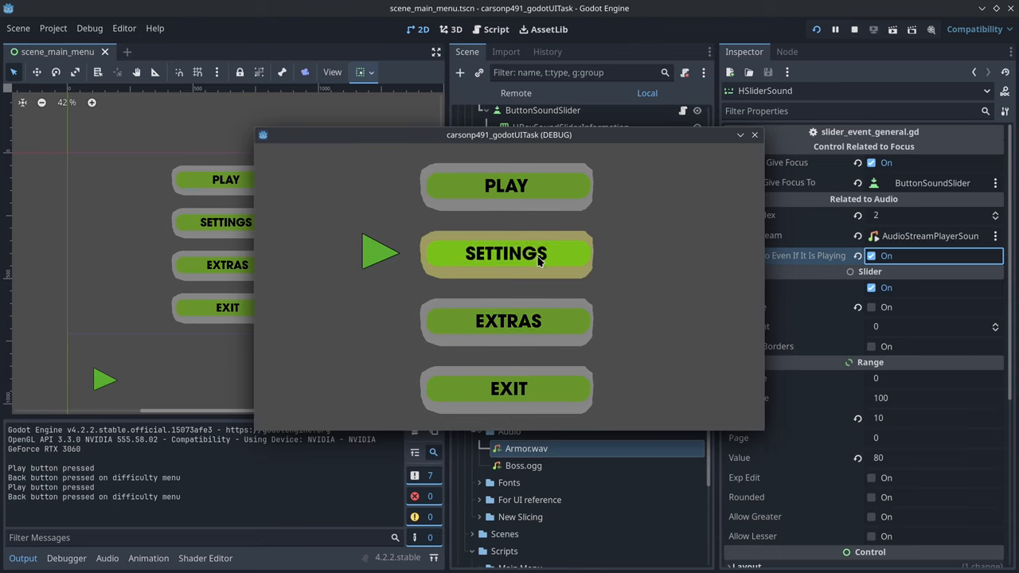
- In Settings, lower then restore the Sound volume and cycle Resolution to 1024x768
{"action": "left_click", "coordinate": [506, 253]}
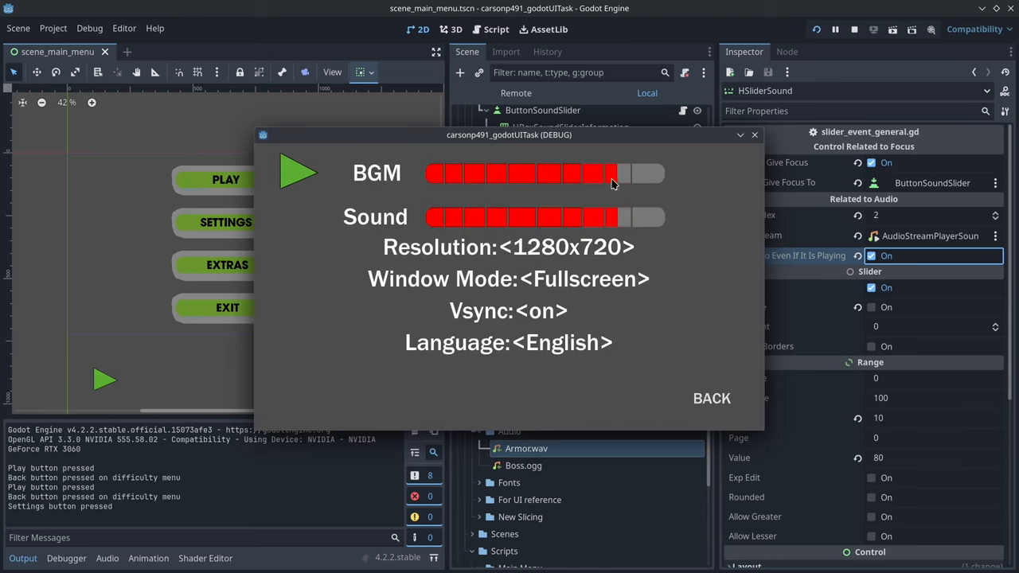
{"action": "left_click_drag", "start_coordinate": [617, 172], "coordinate": [602, 171]}
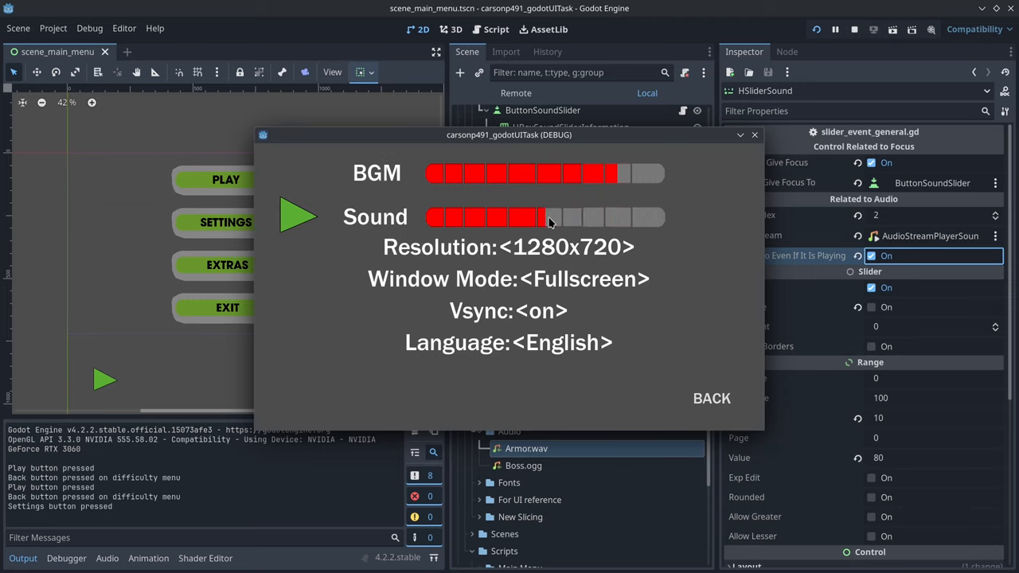
{"action": "left_click", "coordinate": [577, 172]}
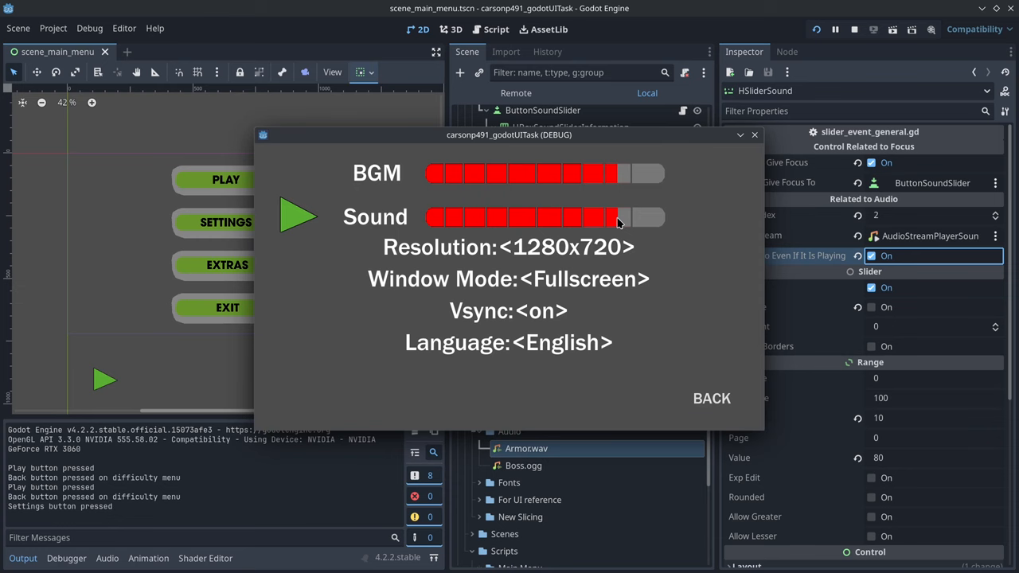
{"action": "left_click", "coordinate": [507, 247]}
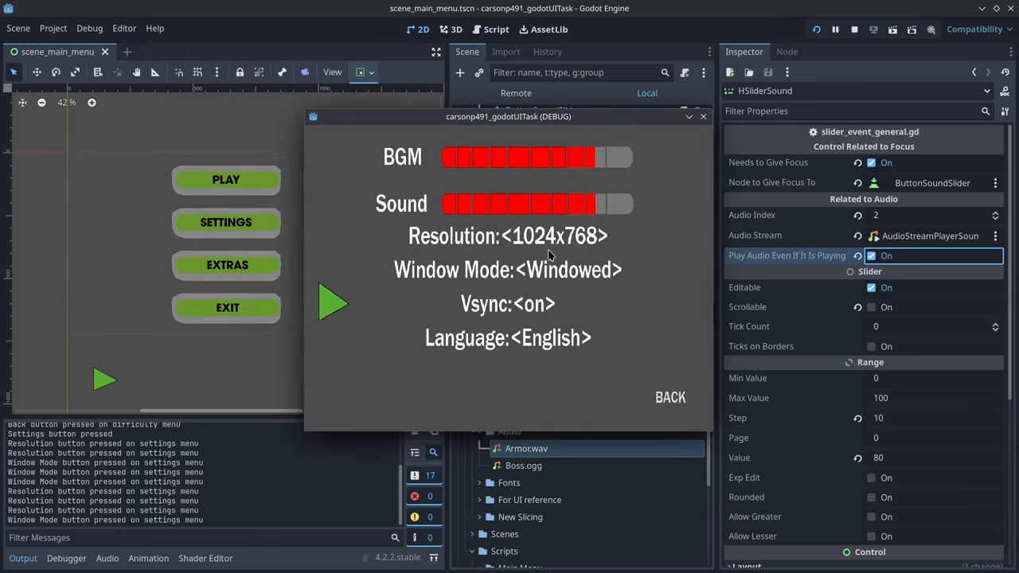
{"action": "mouse_move", "coordinate": [533, 310]}
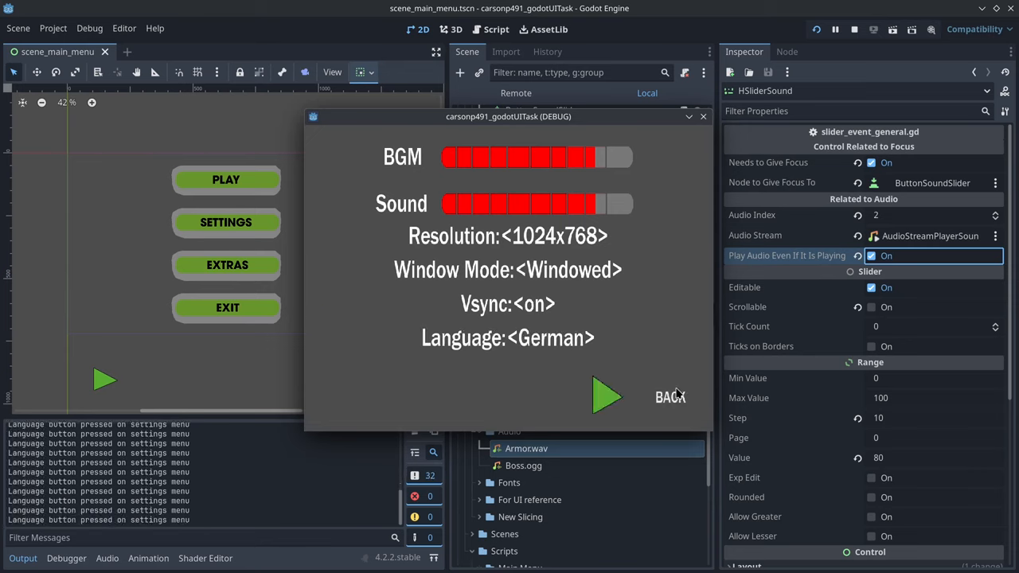
- Return to the main menu and reopen Settings showing Resolution at 1280x720
{"action": "left_click", "coordinate": [671, 397]}
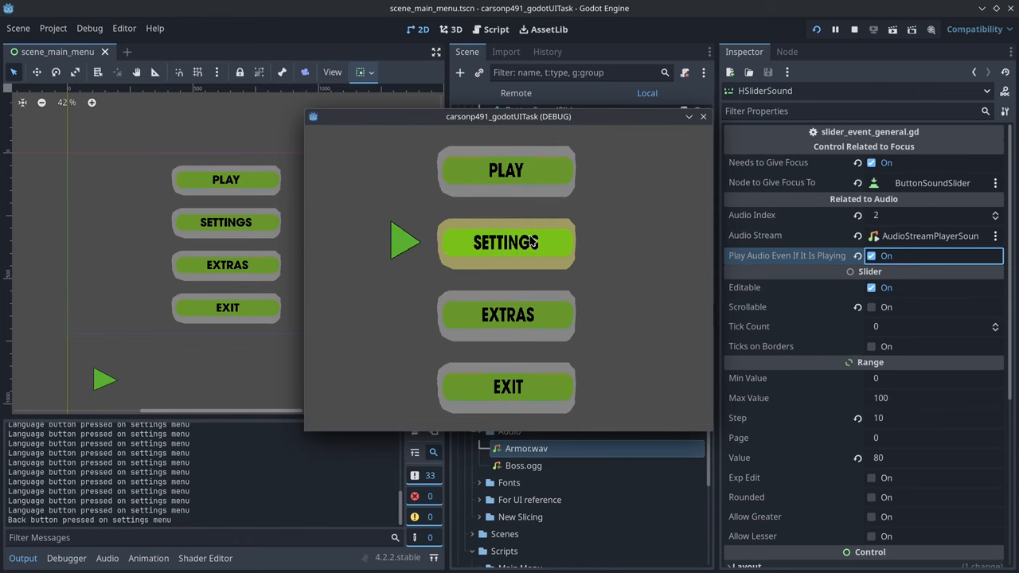
{"action": "left_click", "coordinate": [506, 242]}
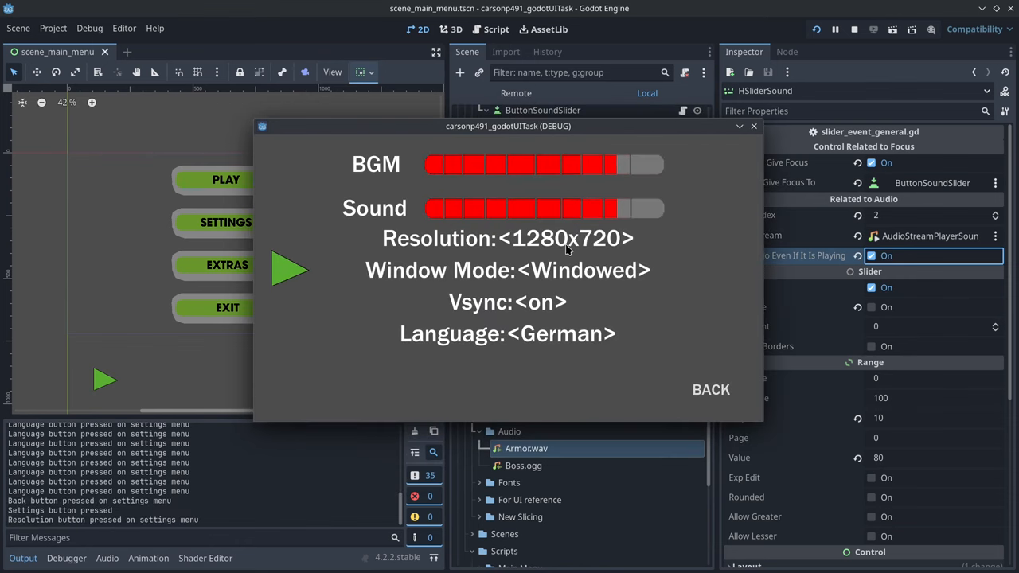